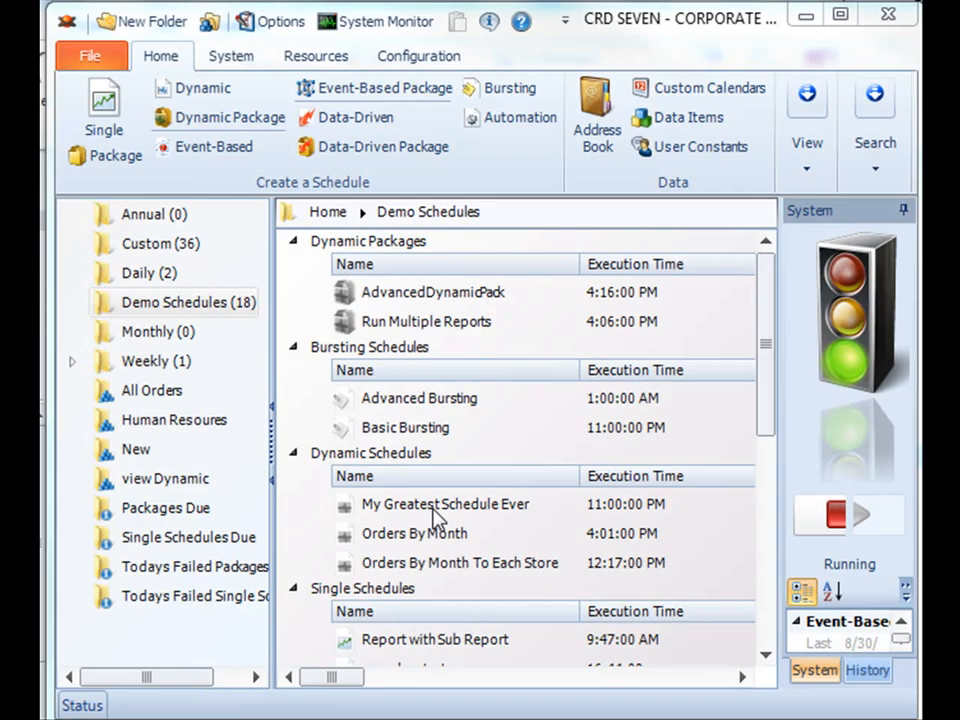
pyautogui.moveTo(456, 404)
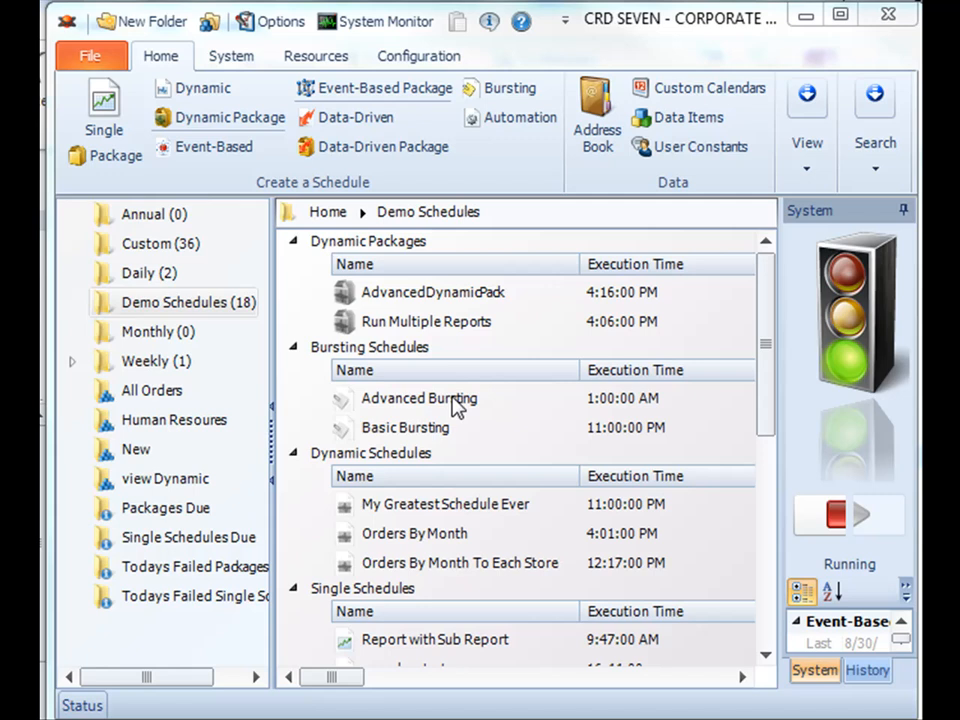
pyautogui.moveTo(456, 170)
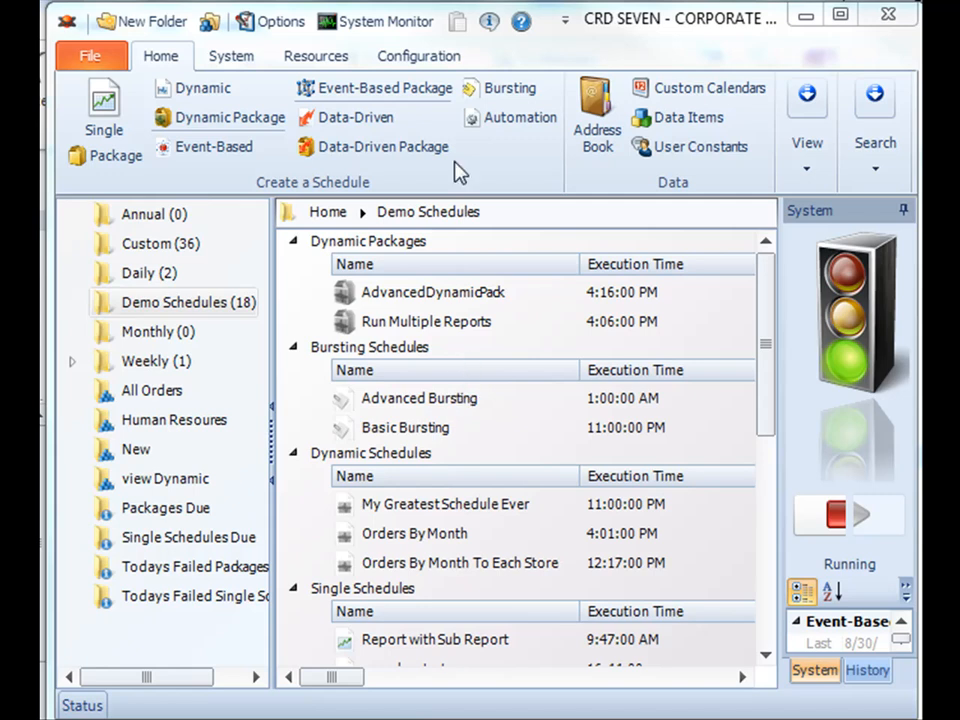
pyautogui.moveTo(690, 50)
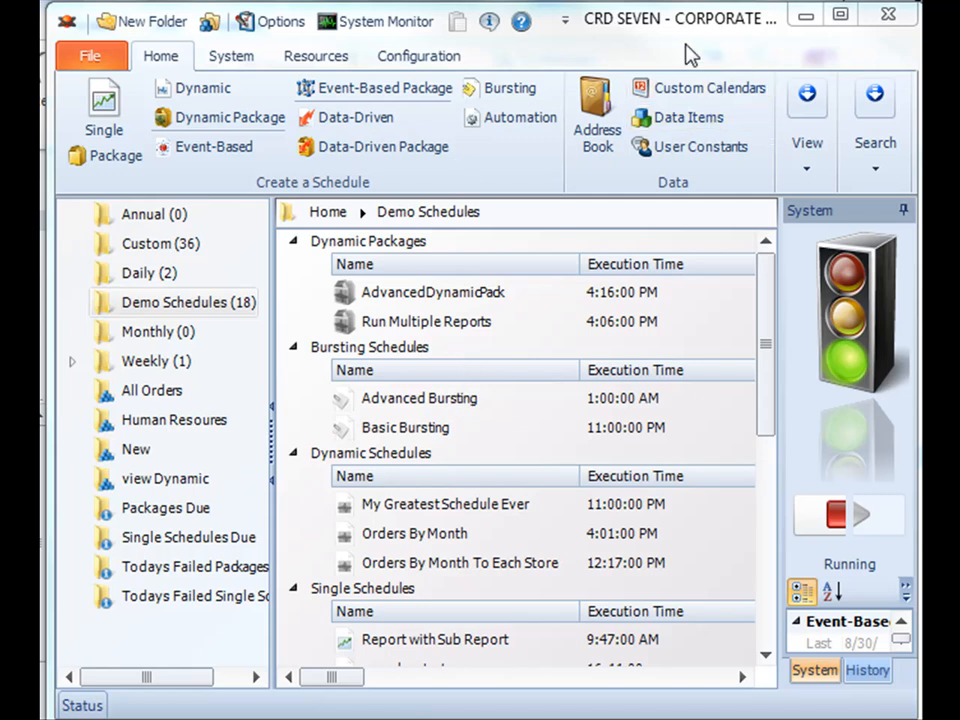
pyautogui.moveTo(660, 48)
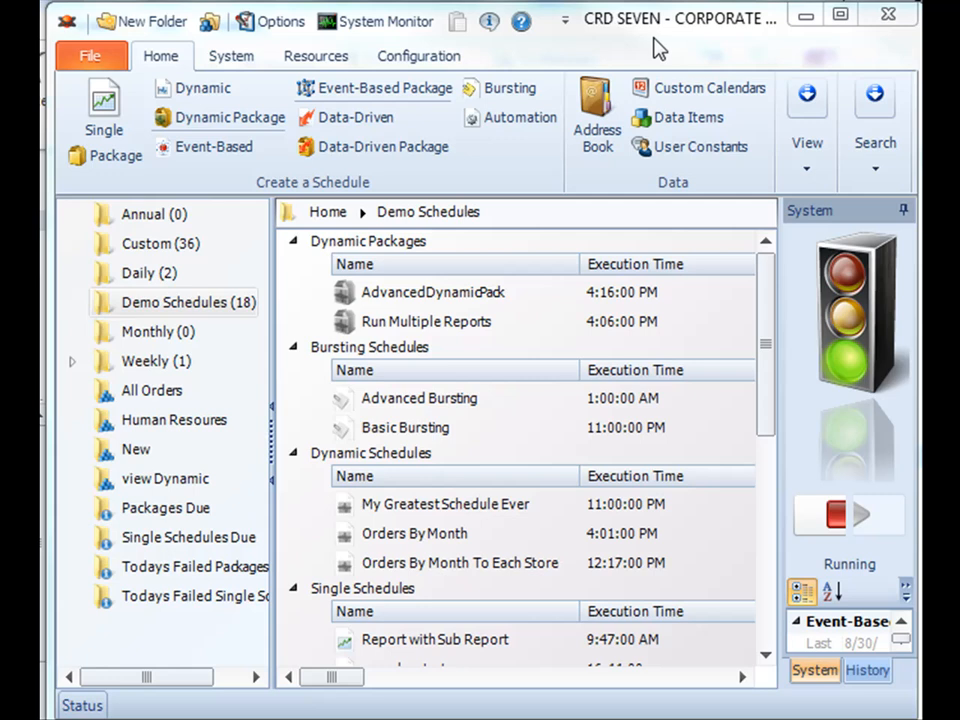
pyautogui.moveTo(658, 50)
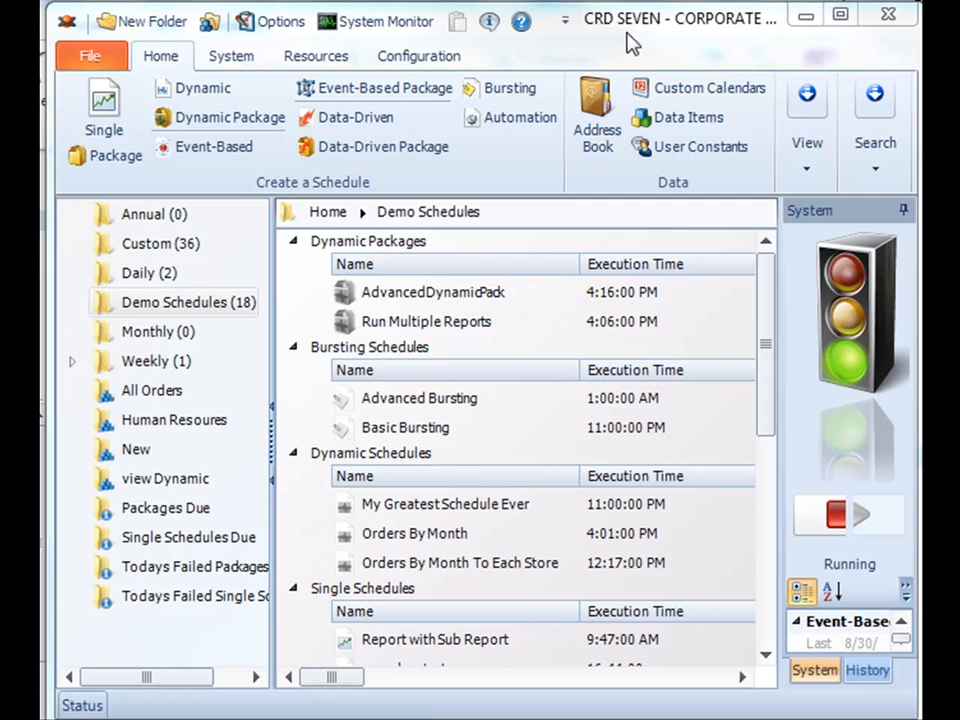
pyautogui.moveTo(632, 38)
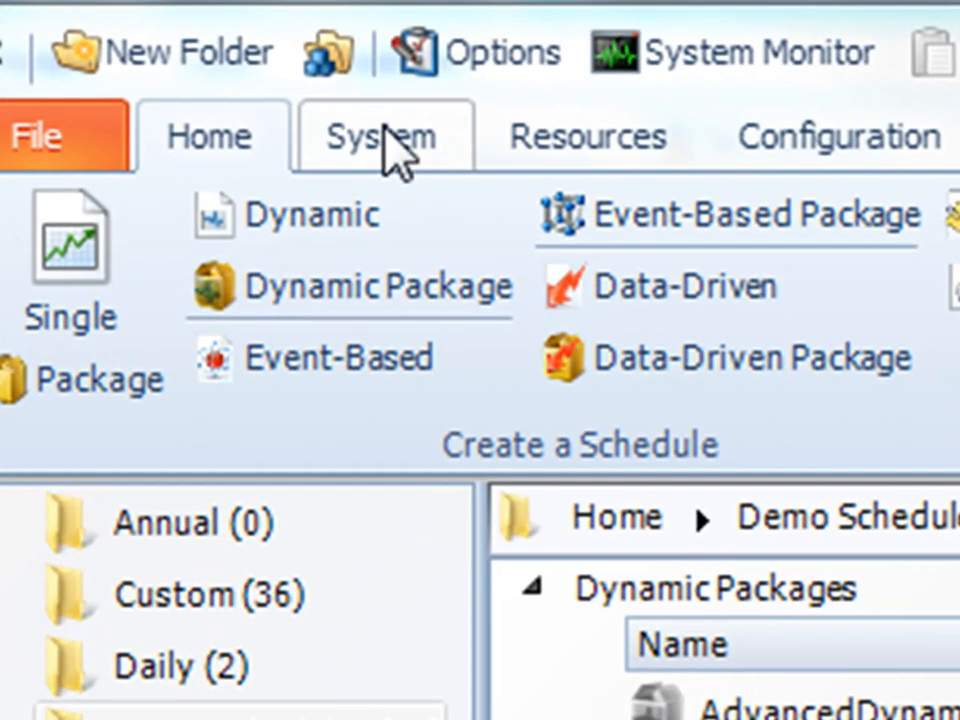
# Under System > Collaboration, switch 'Enable server Collaboration' from OFF to ON.
pyautogui.click(380, 136)
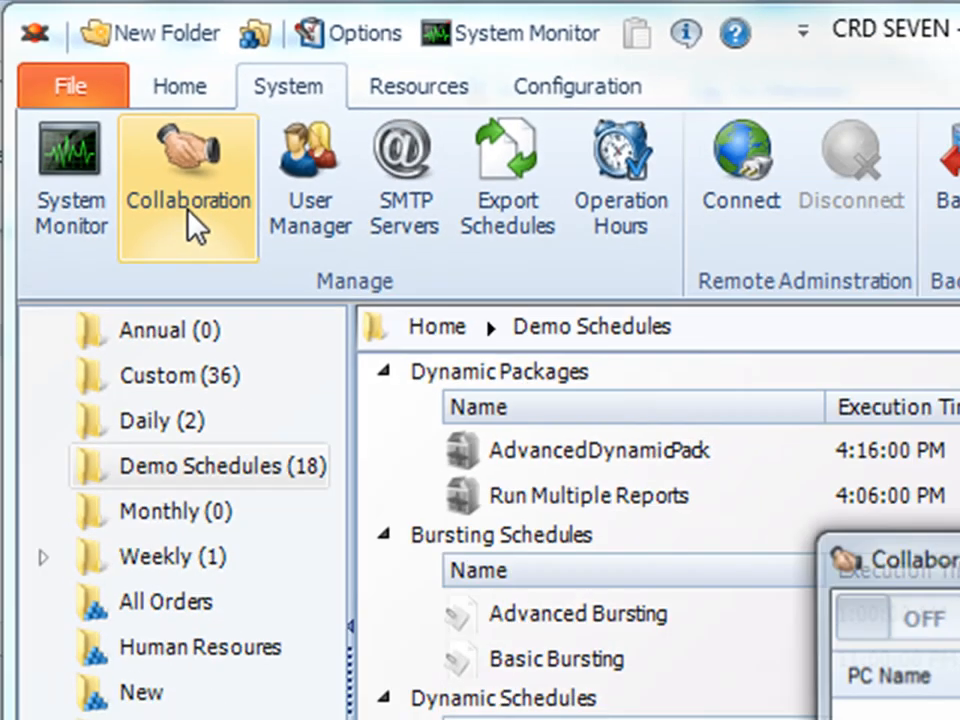
pyautogui.click(188, 176)
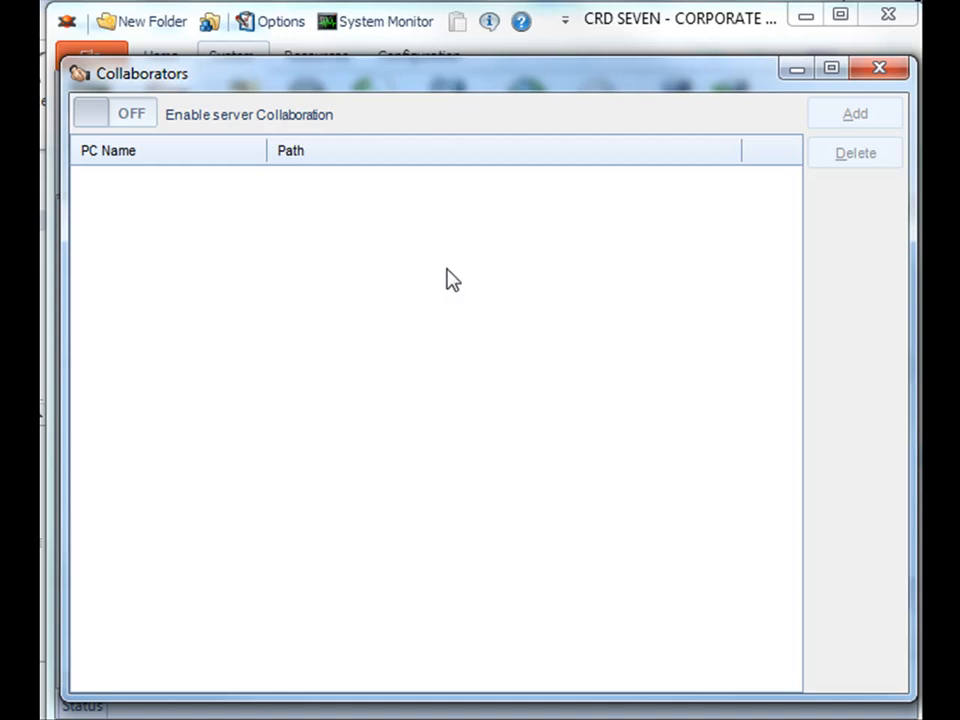
pyautogui.moveTo(168, 152)
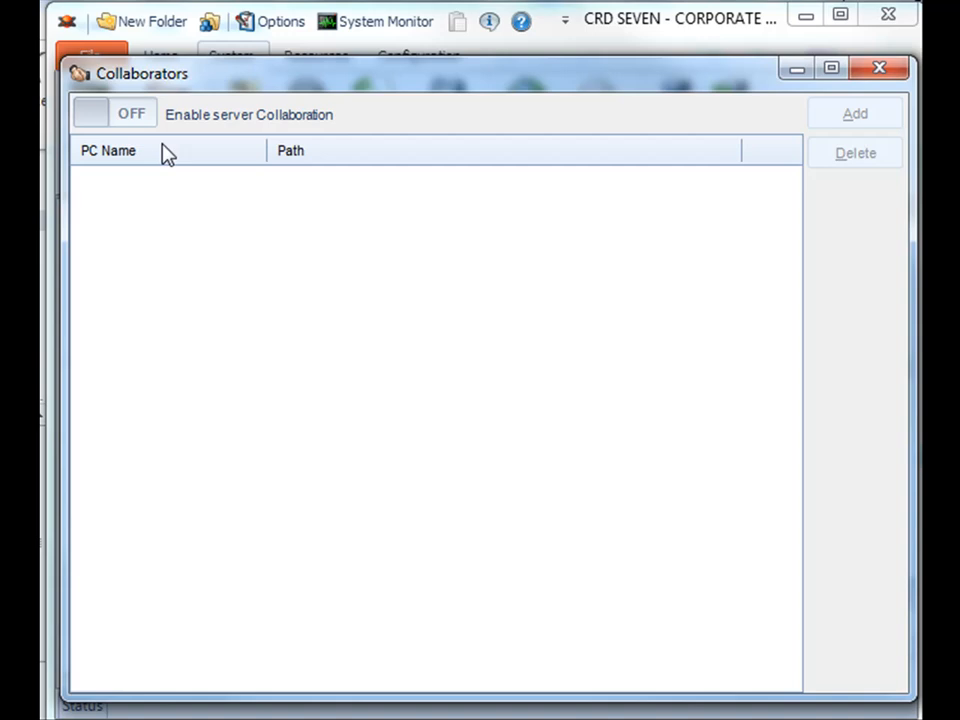
pyautogui.moveTo(144, 124)
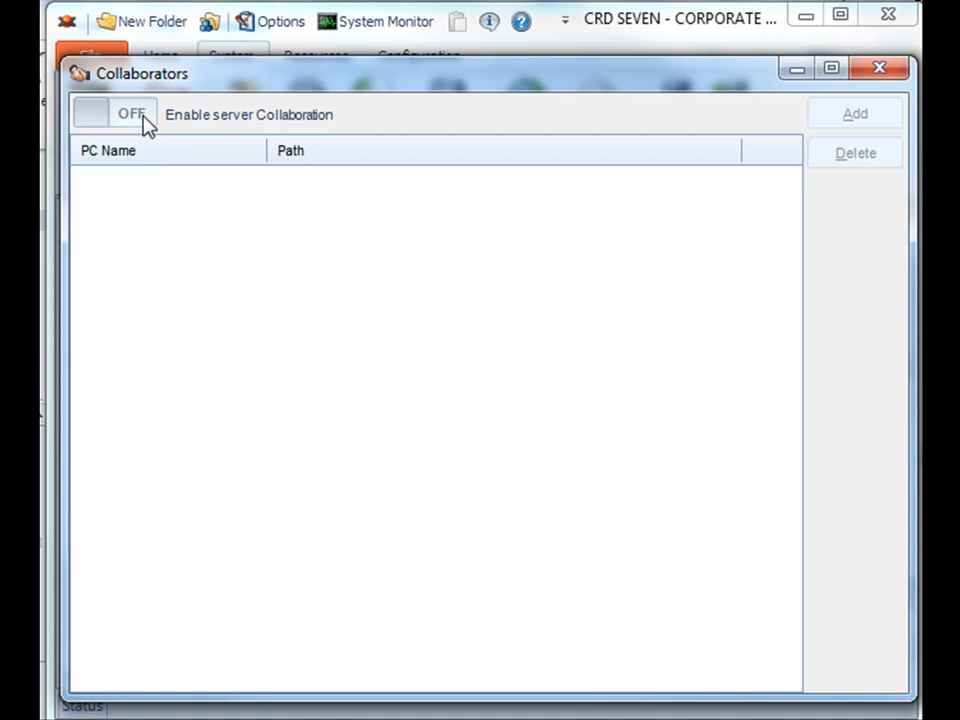
pyautogui.click(112, 112)
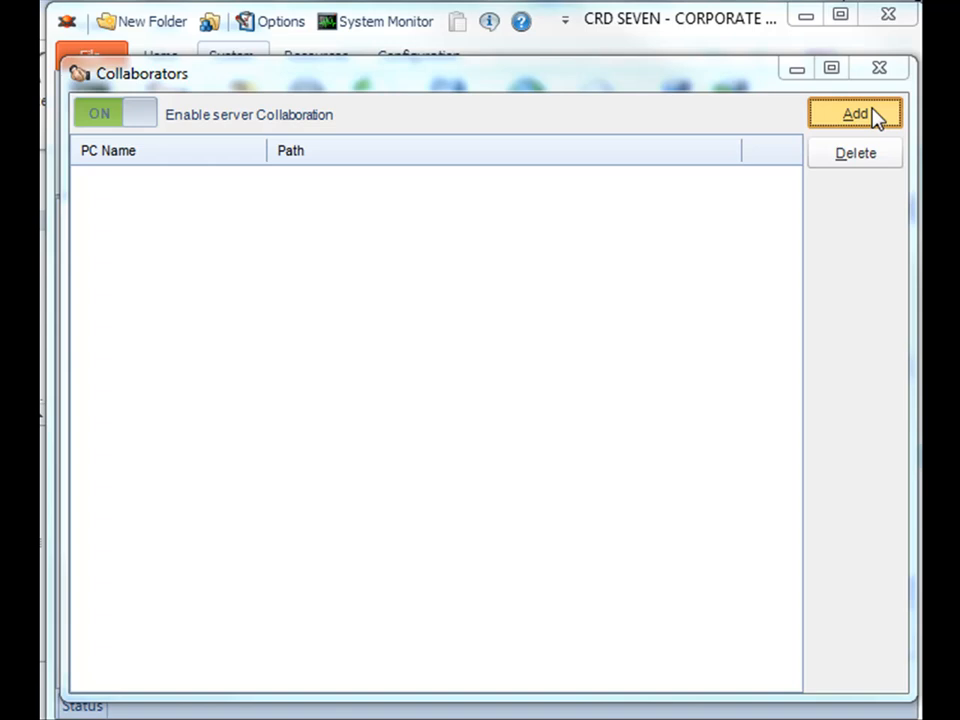
# Add a collaborator by choosing the crdlive config file in crdconfigshare on the Network.
pyautogui.click(856, 112)
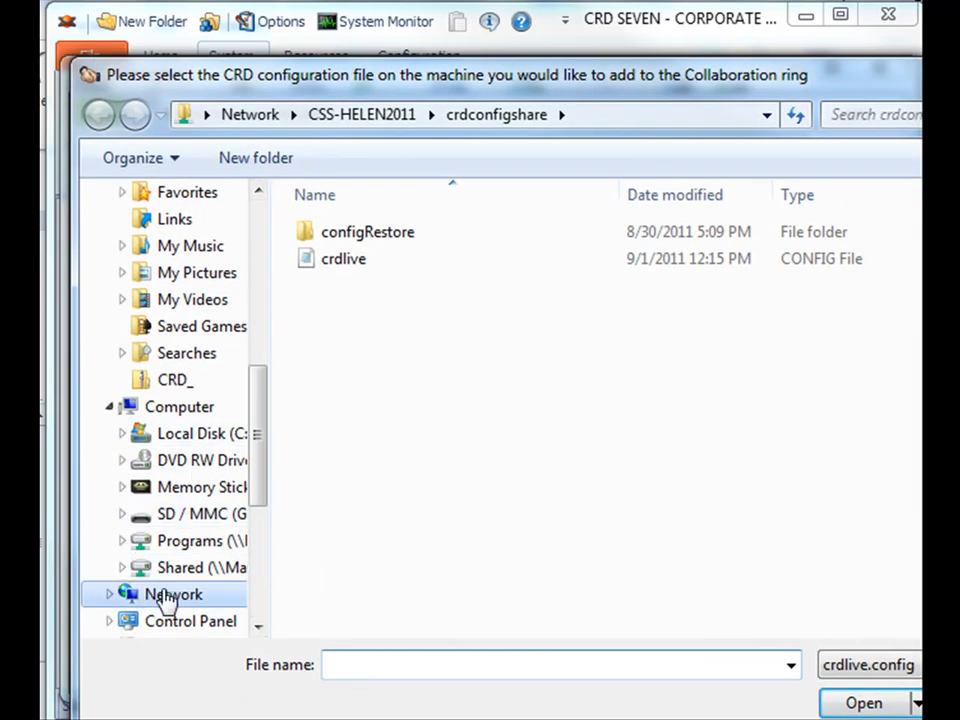
pyautogui.click(172, 594)
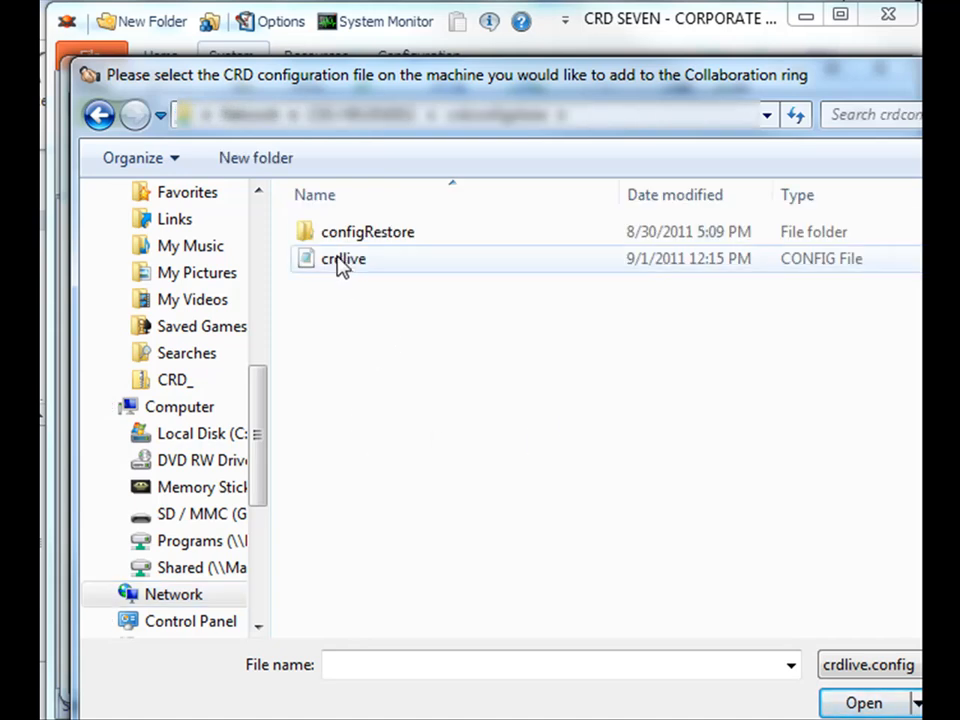
pyautogui.moveTo(344, 258)
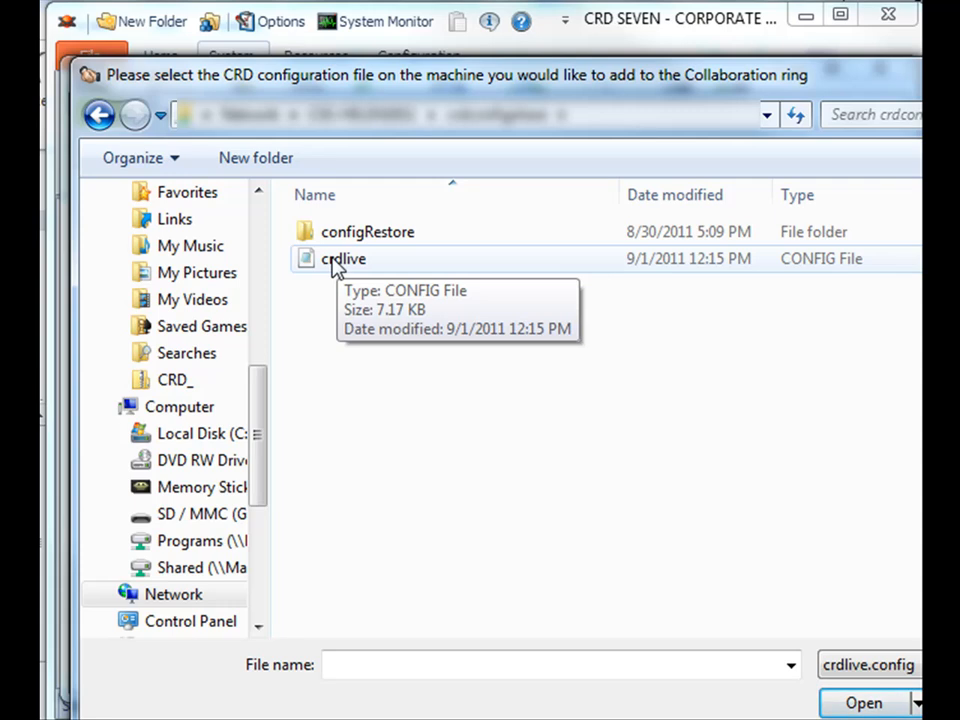
pyautogui.click(862, 702)
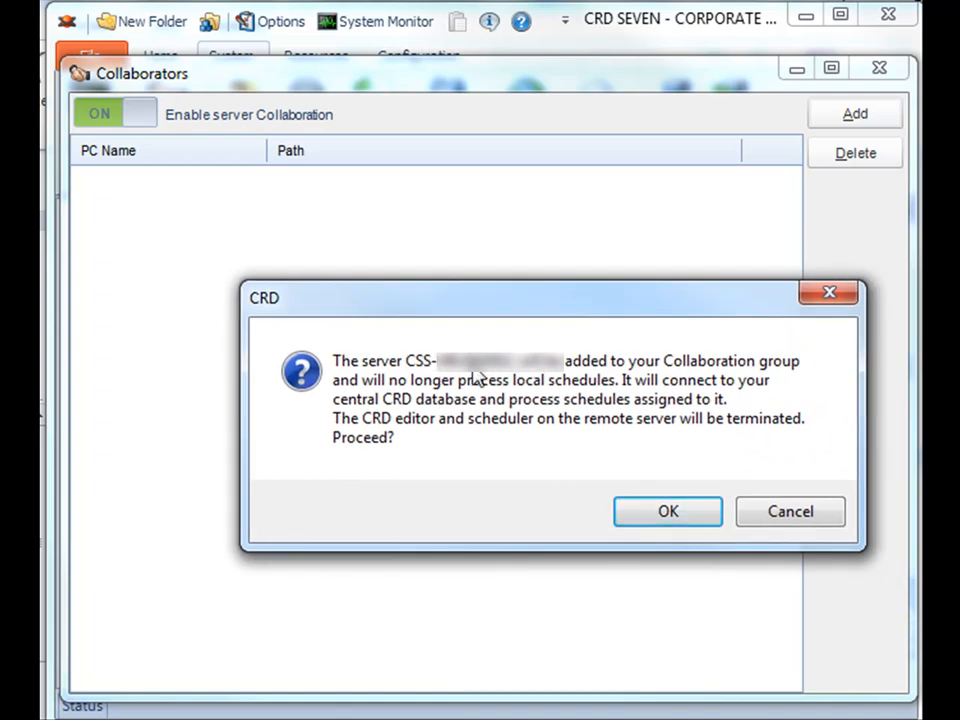
pyautogui.moveTo(512, 430)
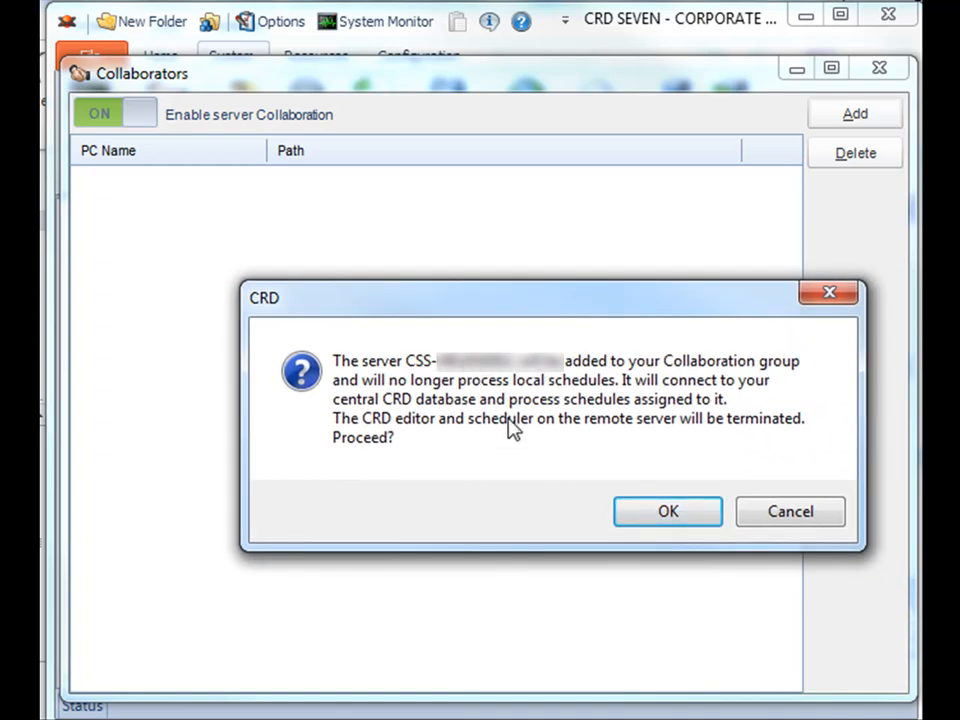
pyautogui.moveTo(584, 316)
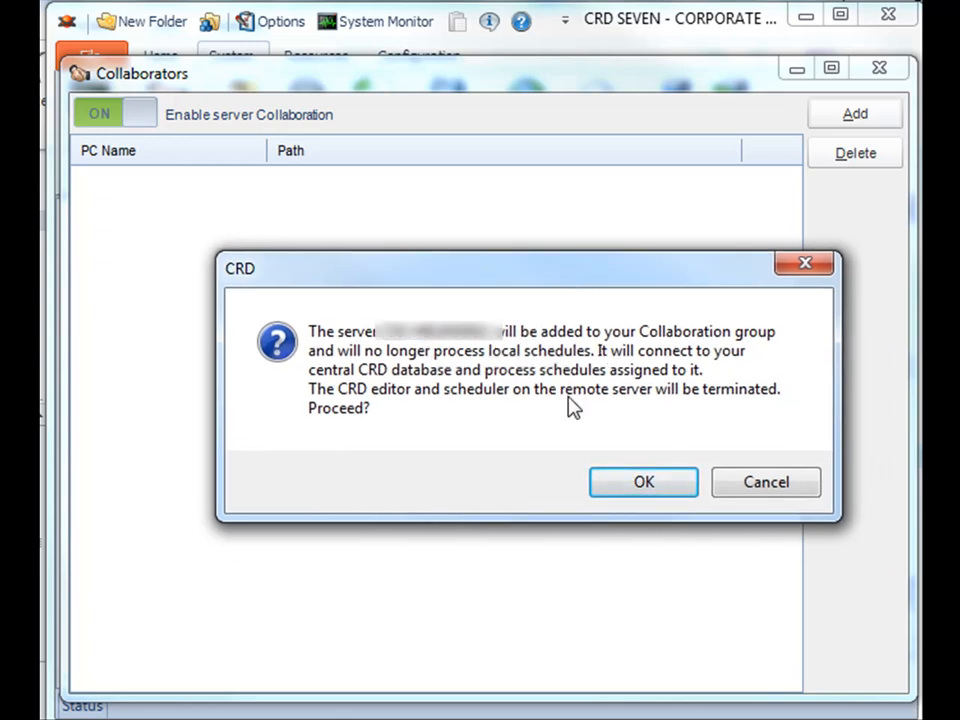
pyautogui.moveTo(562, 408)
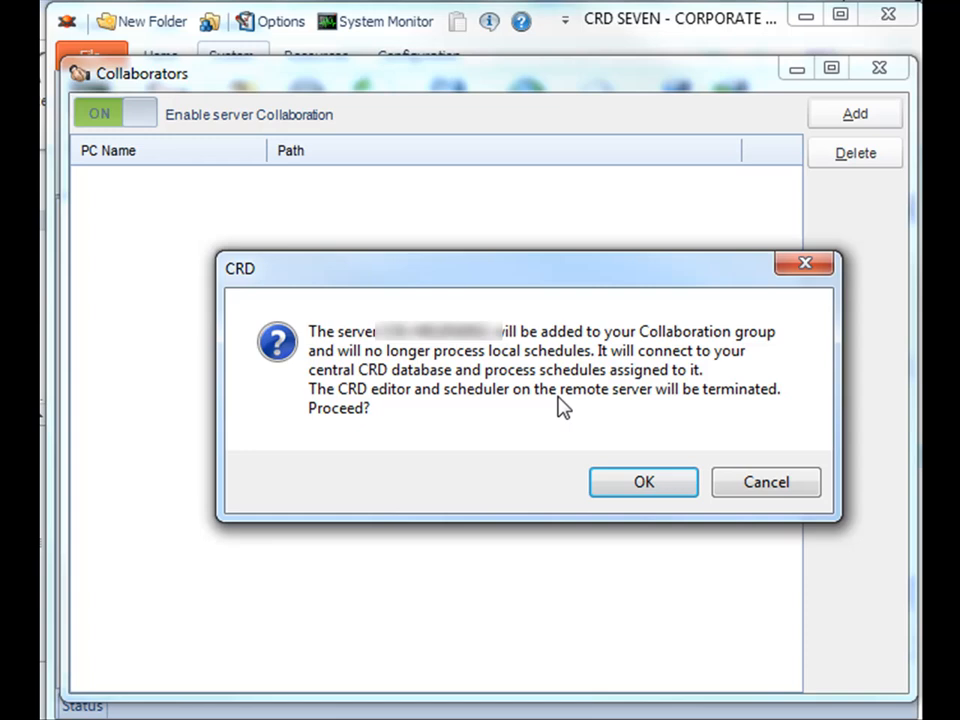
pyautogui.moveTo(644, 482)
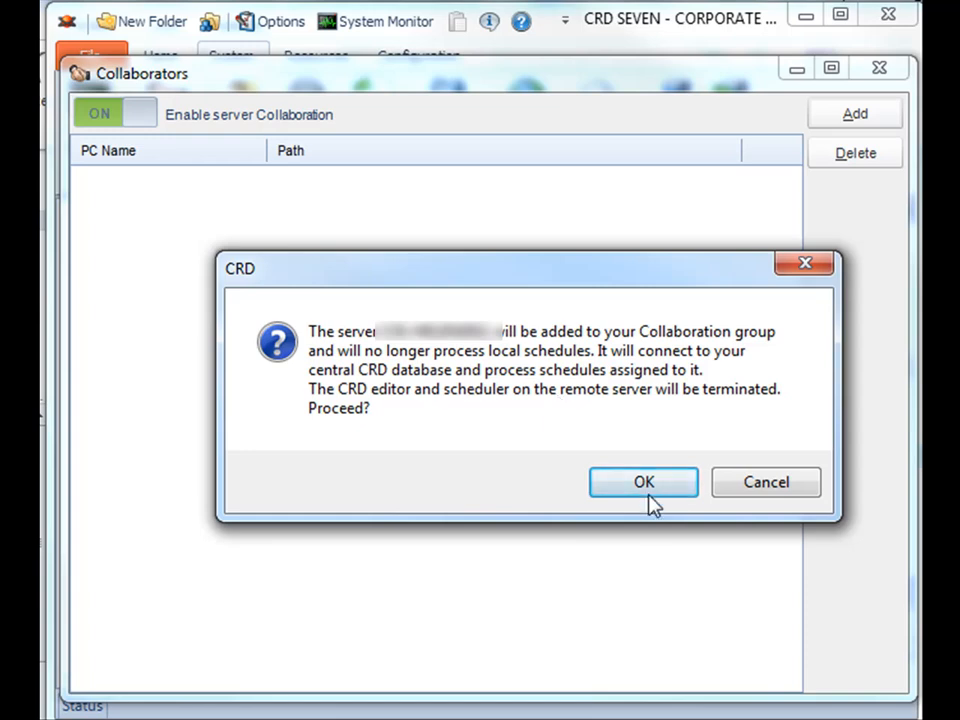
# Confirm adding the remote server, bringing up the Windows Authentication prompt.
pyautogui.click(644, 482)
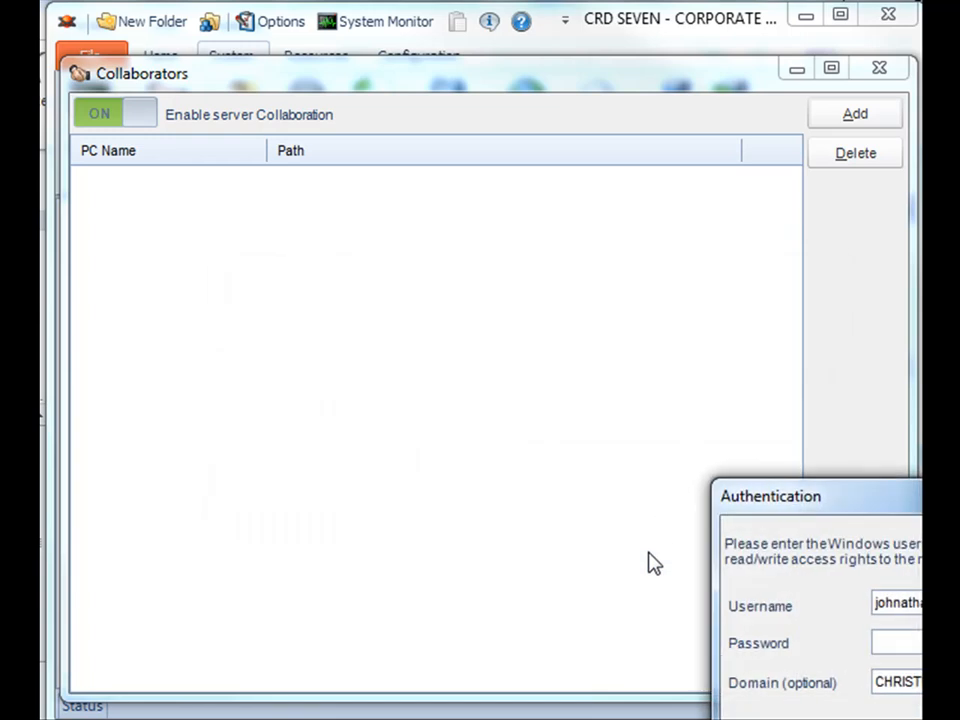
pyautogui.moveTo(904, 520)
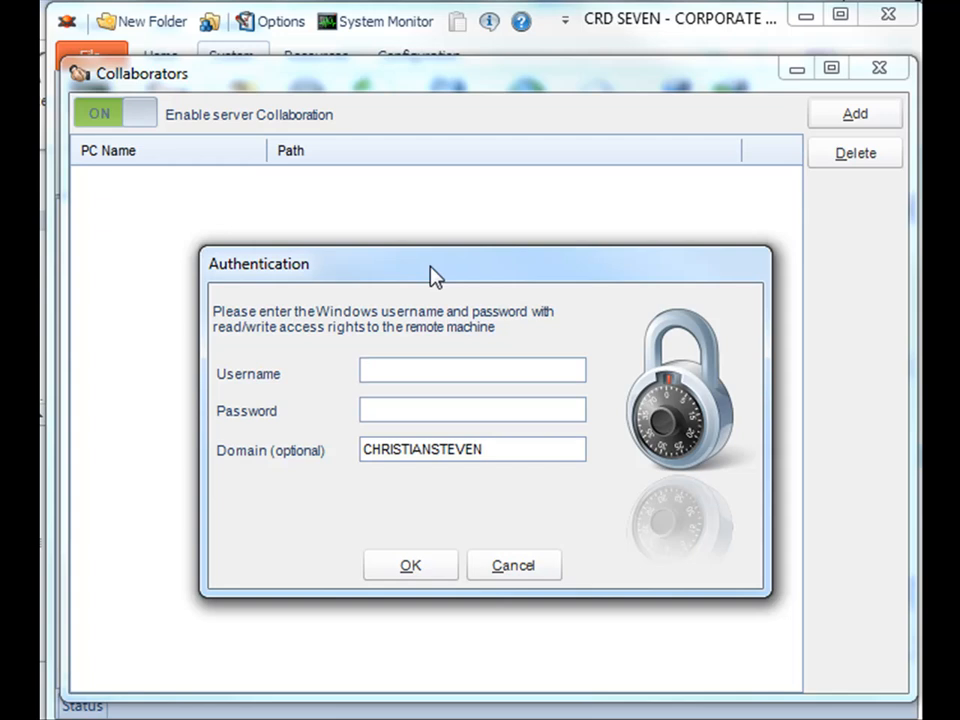
# Supply the remote machine's Windows credentials so it joins the collaborators list, then close the window.
pyautogui.click(472, 370)
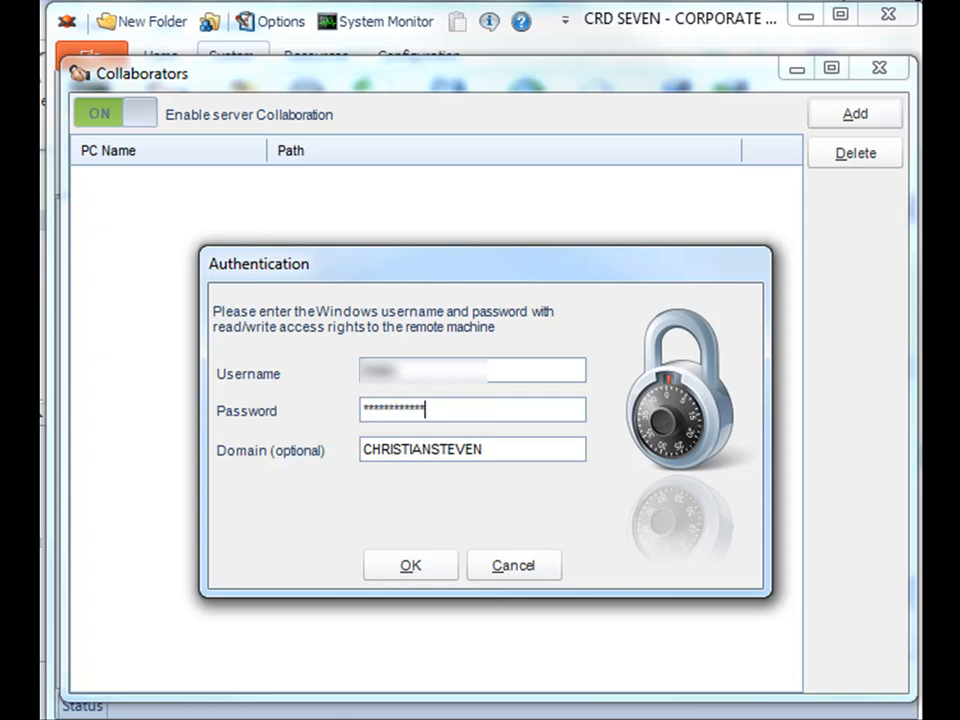
pyautogui.moveTo(420, 480)
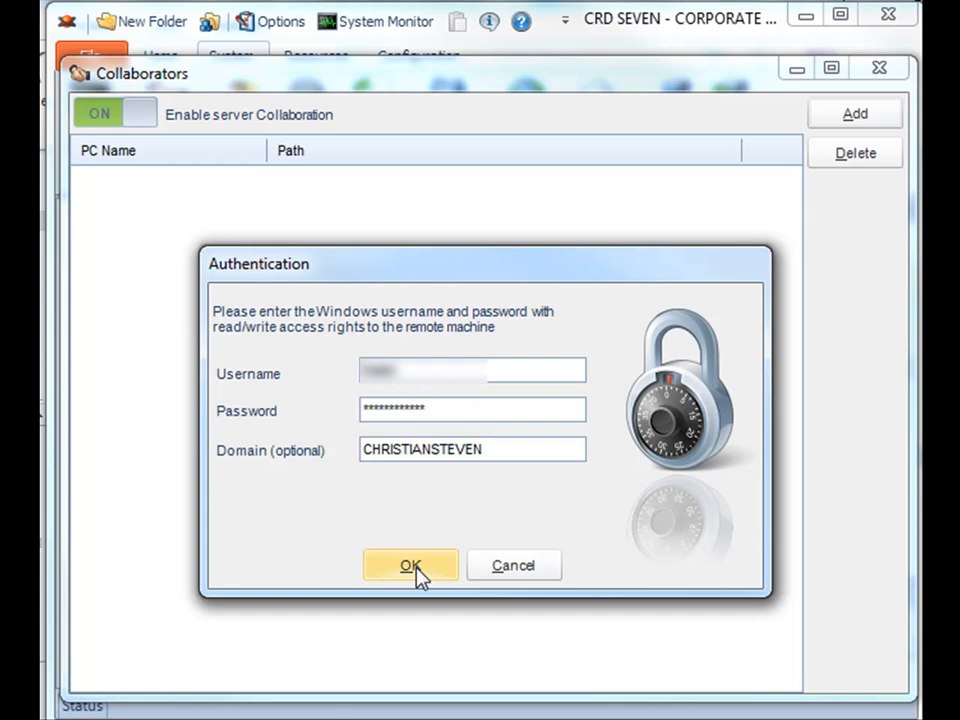
pyautogui.click(410, 564)
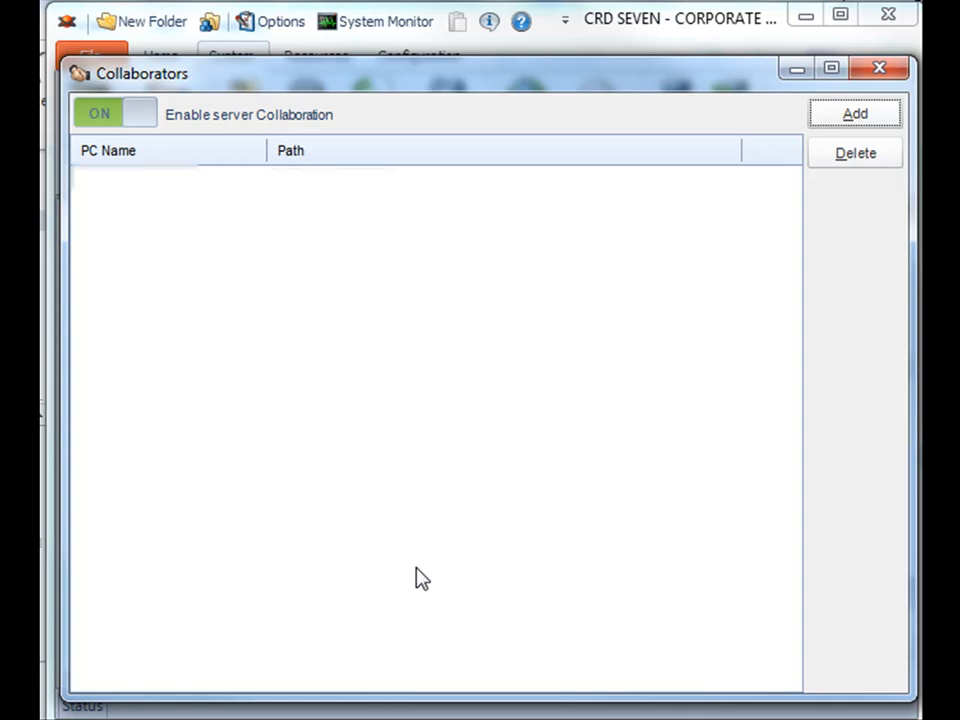
pyautogui.click(854, 112)
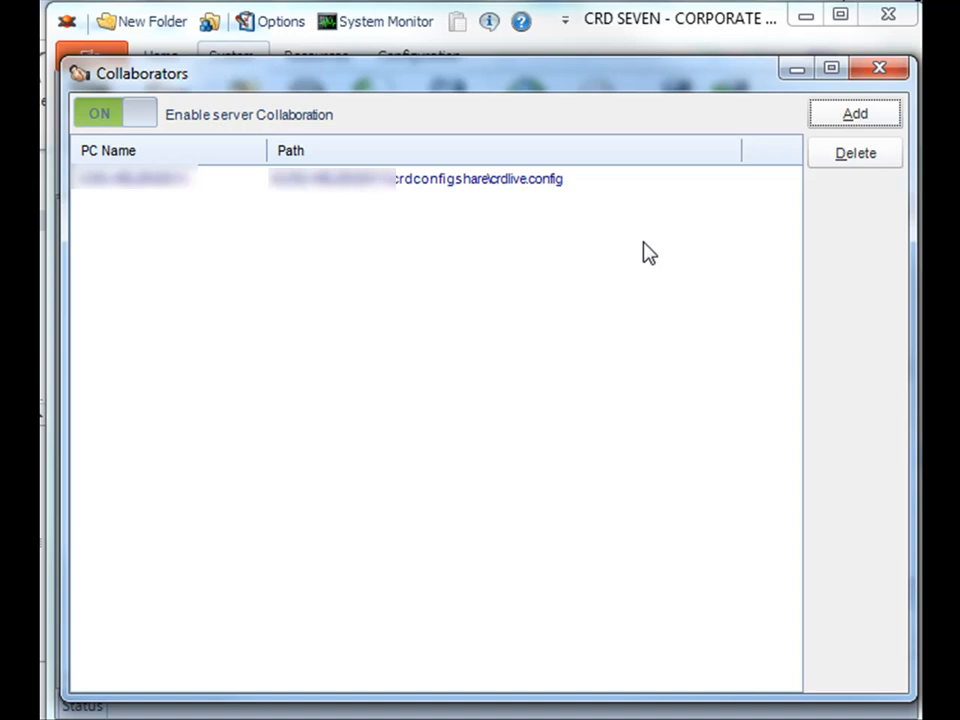
pyautogui.moveTo(560, 190)
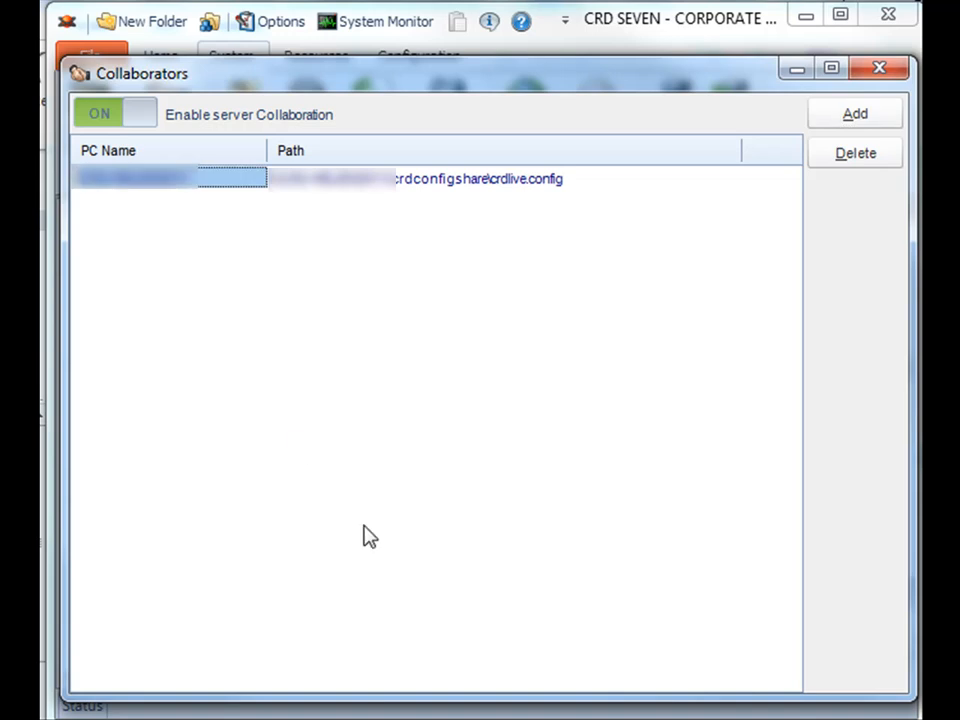
pyautogui.moveTo(262, 216)
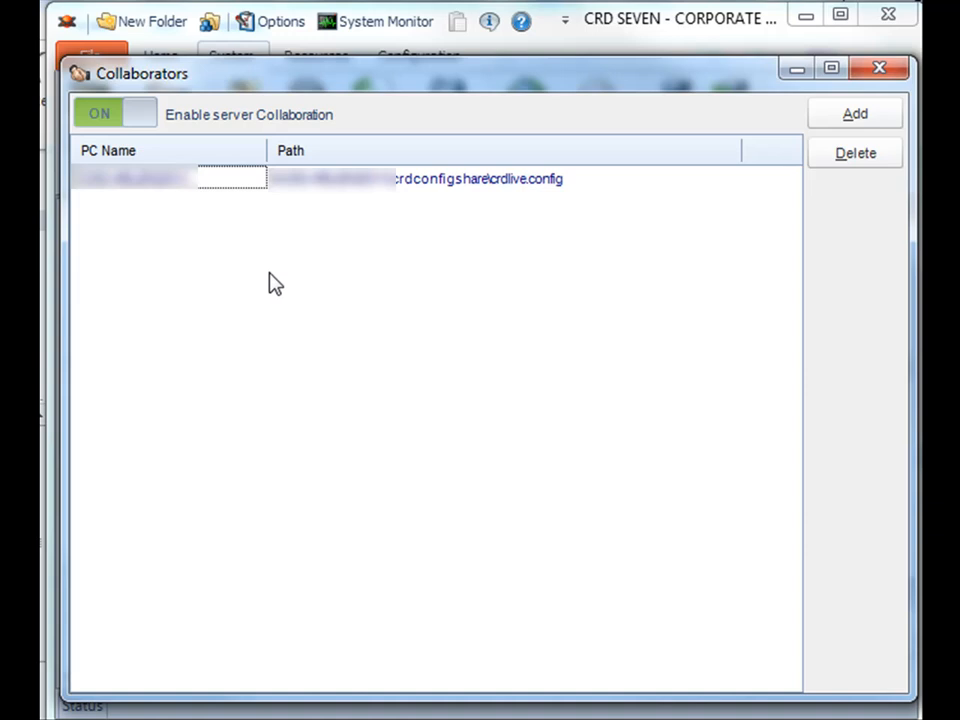
pyautogui.moveTo(136, 556)
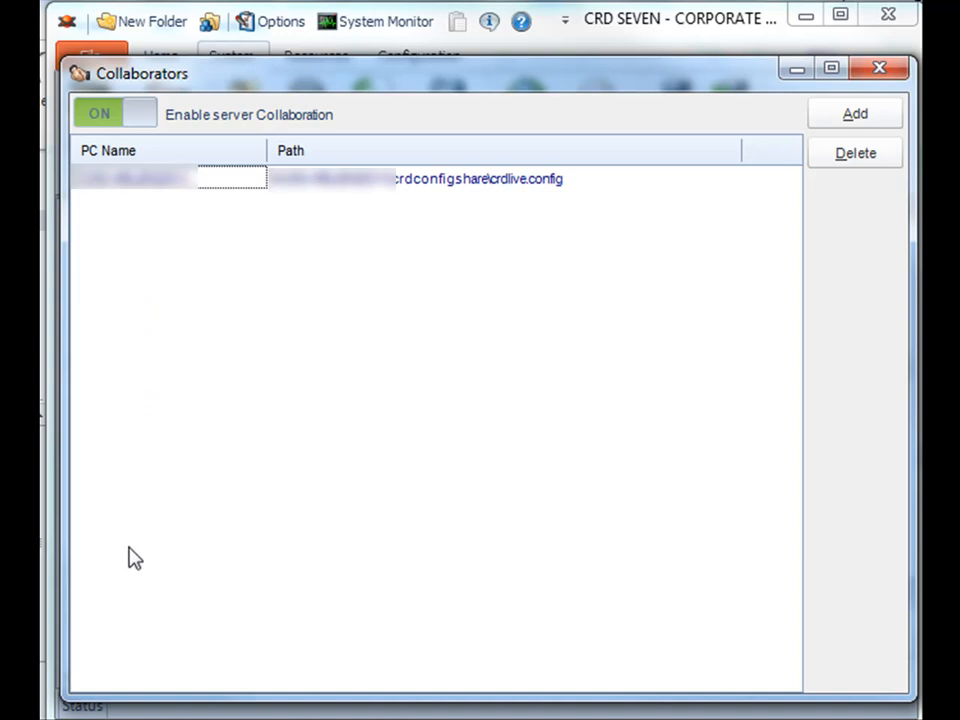
pyautogui.moveTo(420, 504)
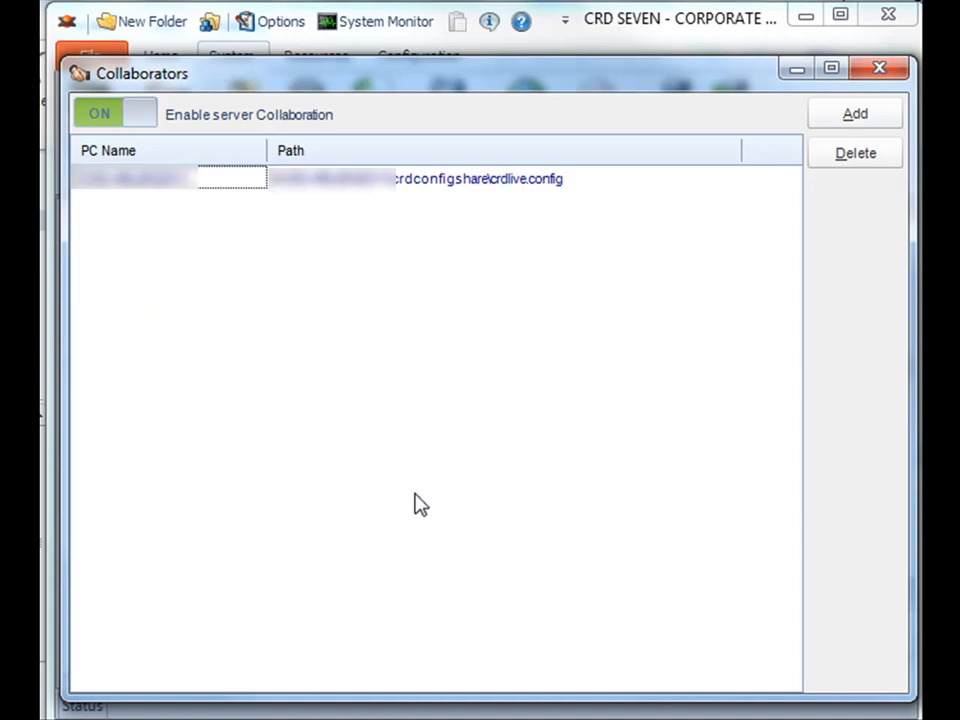
pyautogui.moveTo(576, 370)
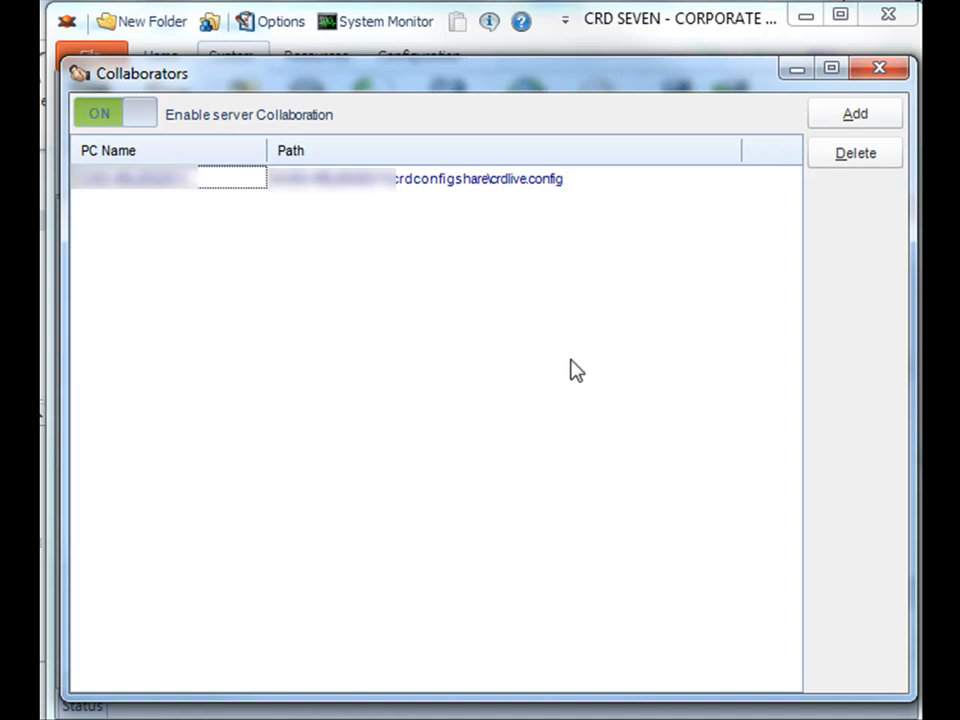
pyautogui.moveTo(544, 162)
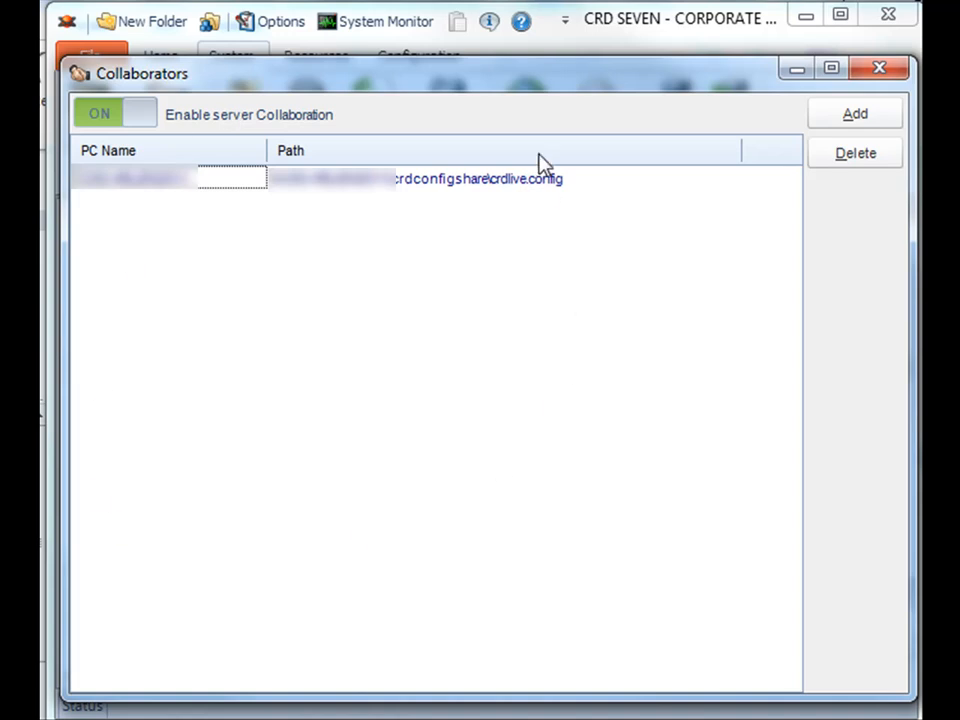
pyautogui.moveTo(694, 428)
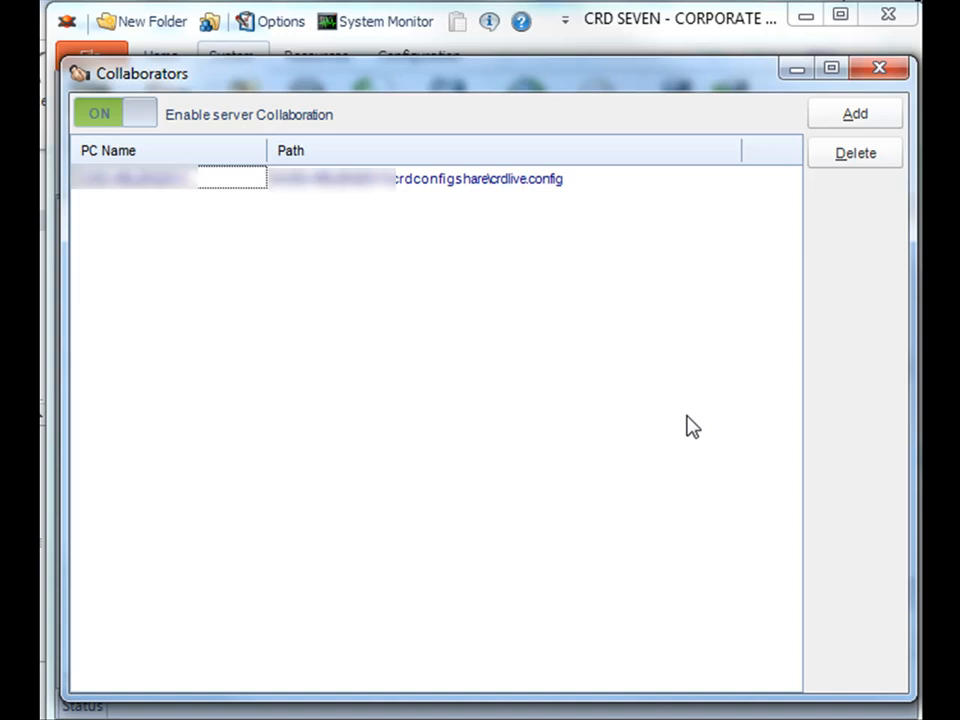
pyautogui.moveTo(880, 68)
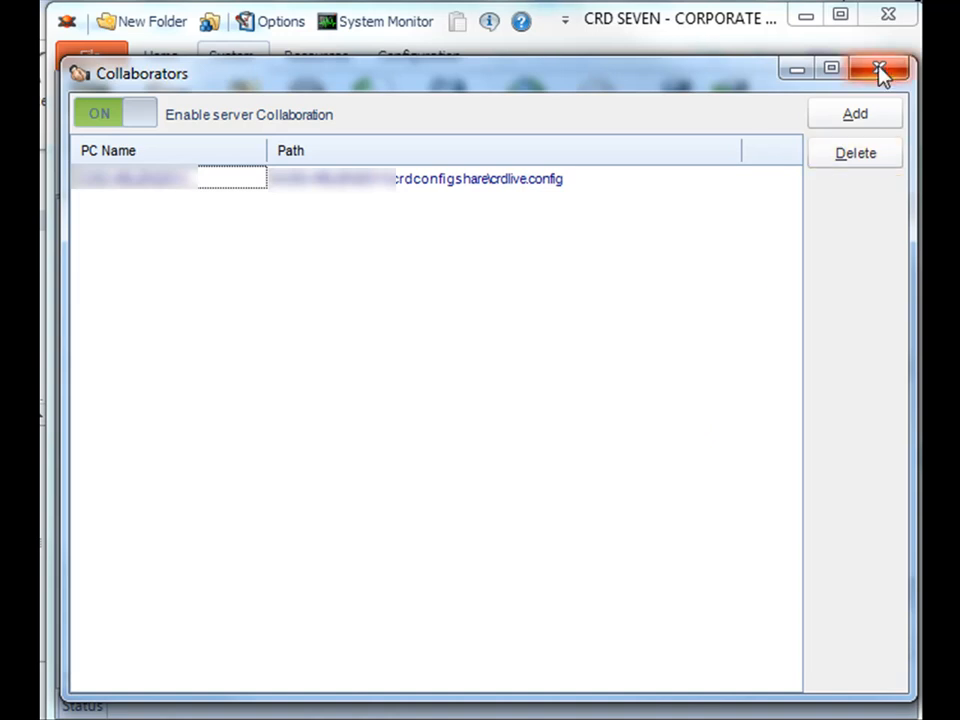
pyautogui.click(880, 68)
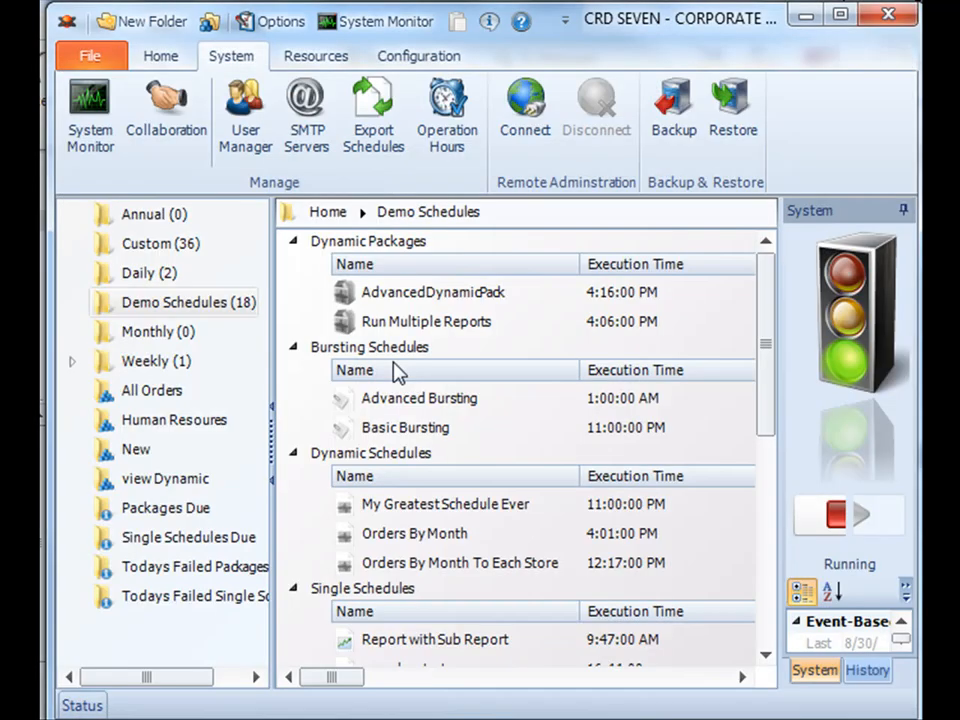
pyautogui.moveTo(362, 536)
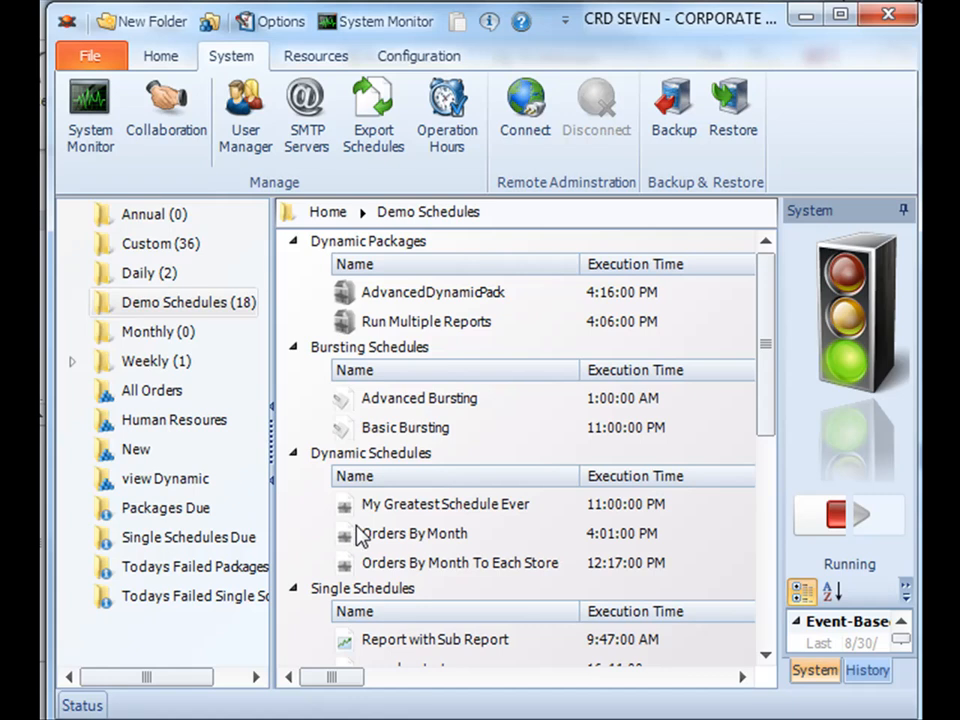
pyautogui.moveTo(420, 522)
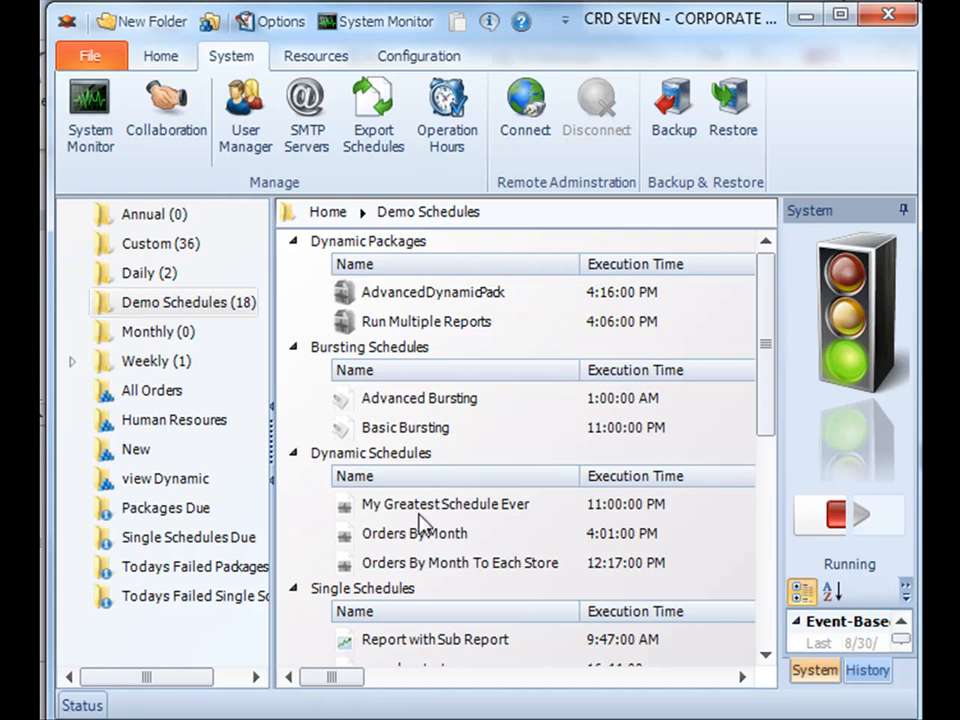
pyautogui.moveTo(428, 410)
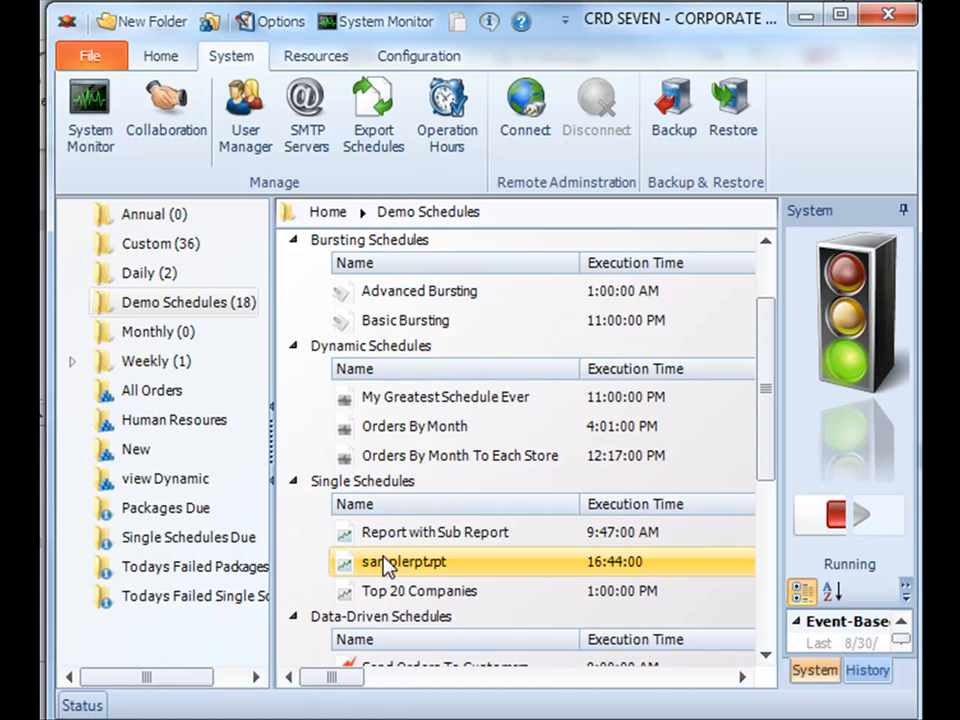
pyautogui.moveTo(506, 328)
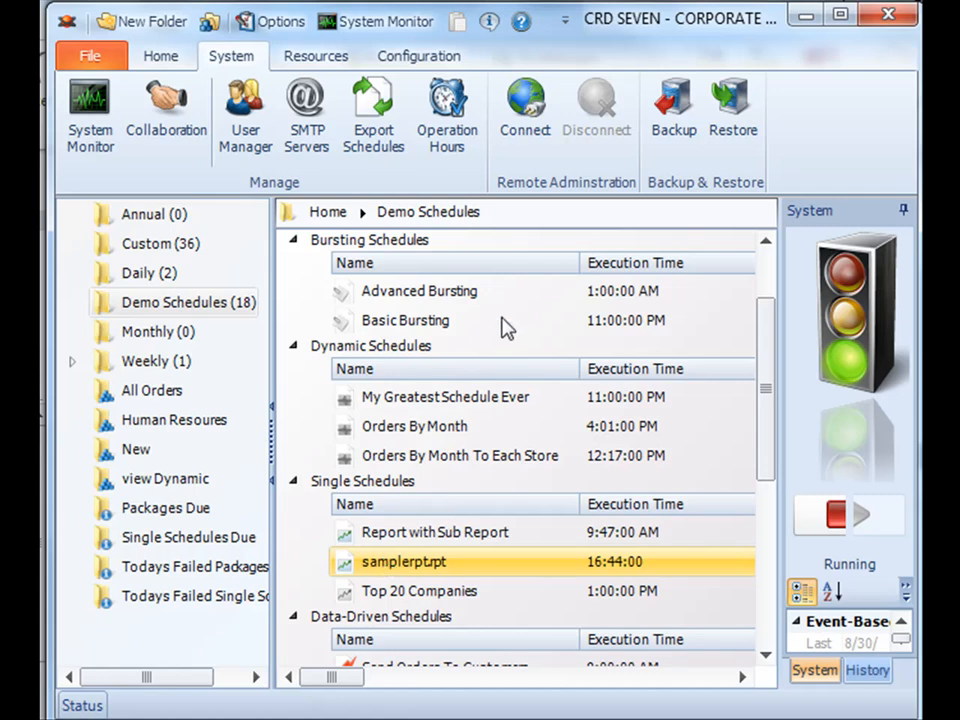
pyautogui.moveTo(658, 232)
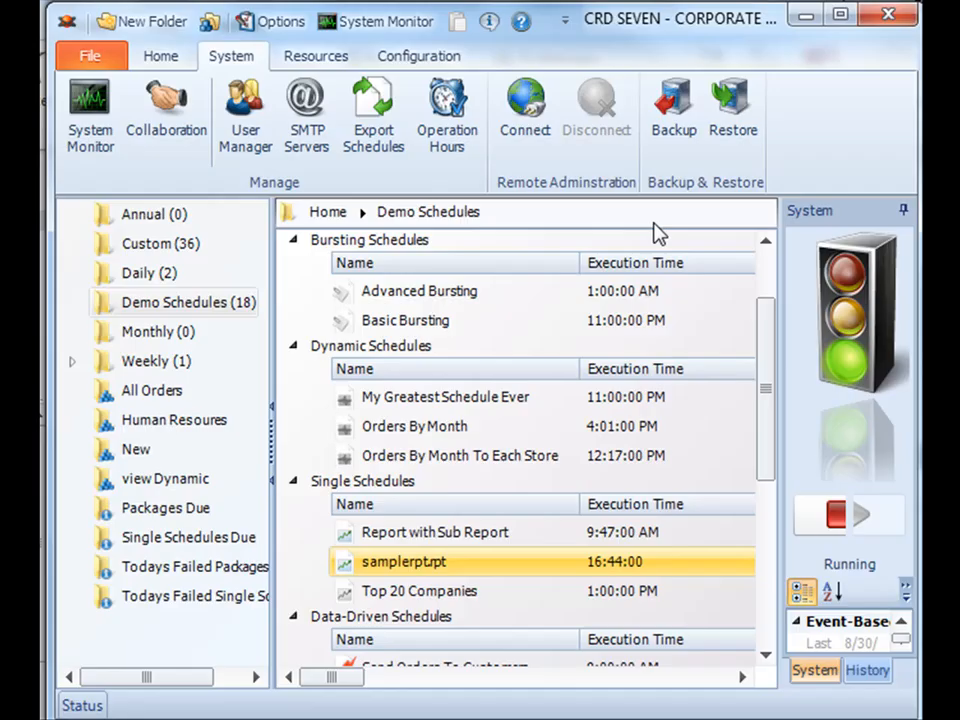
pyautogui.doubleClick(404, 560)
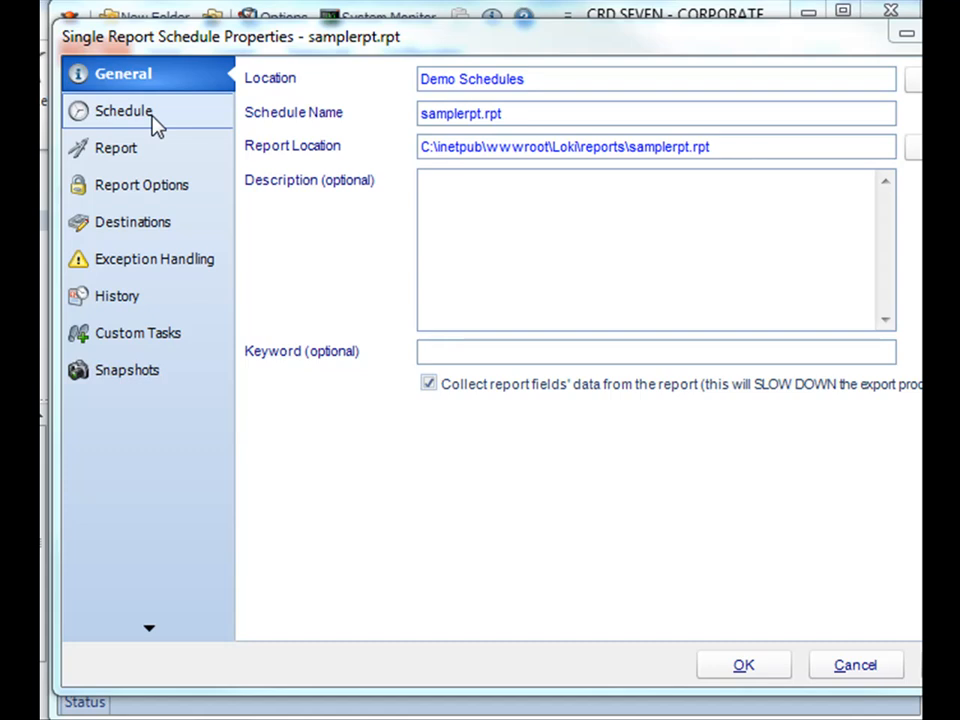
# On samplerpt's Schedule page, expand the 'execute it on' machine list to pick the CSS collaborator.
pyautogui.click(122, 110)
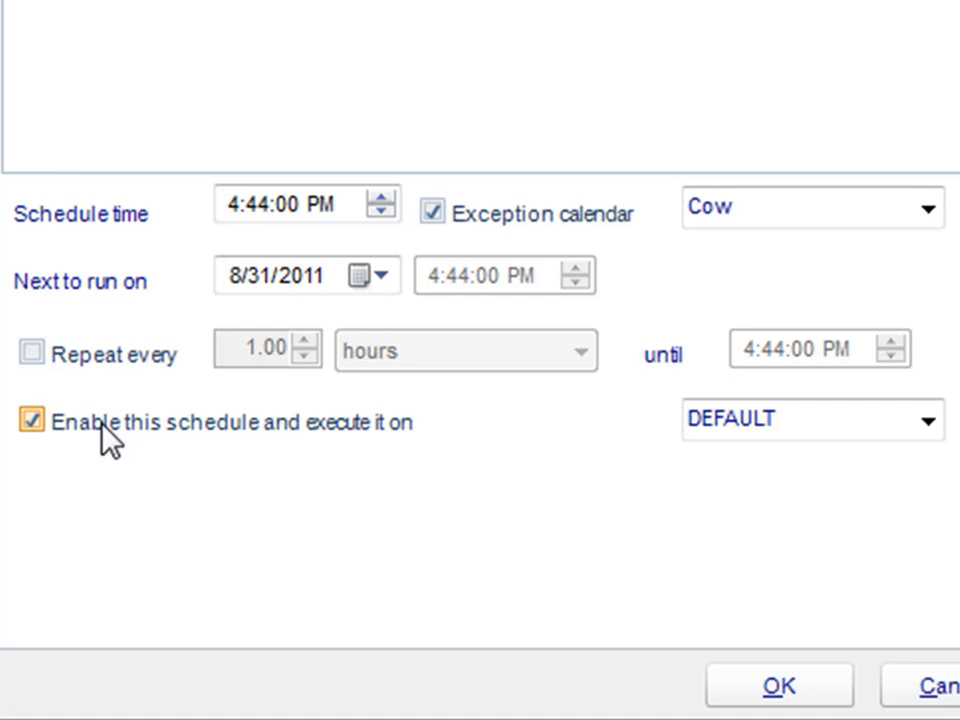
pyautogui.moveTo(268, 436)
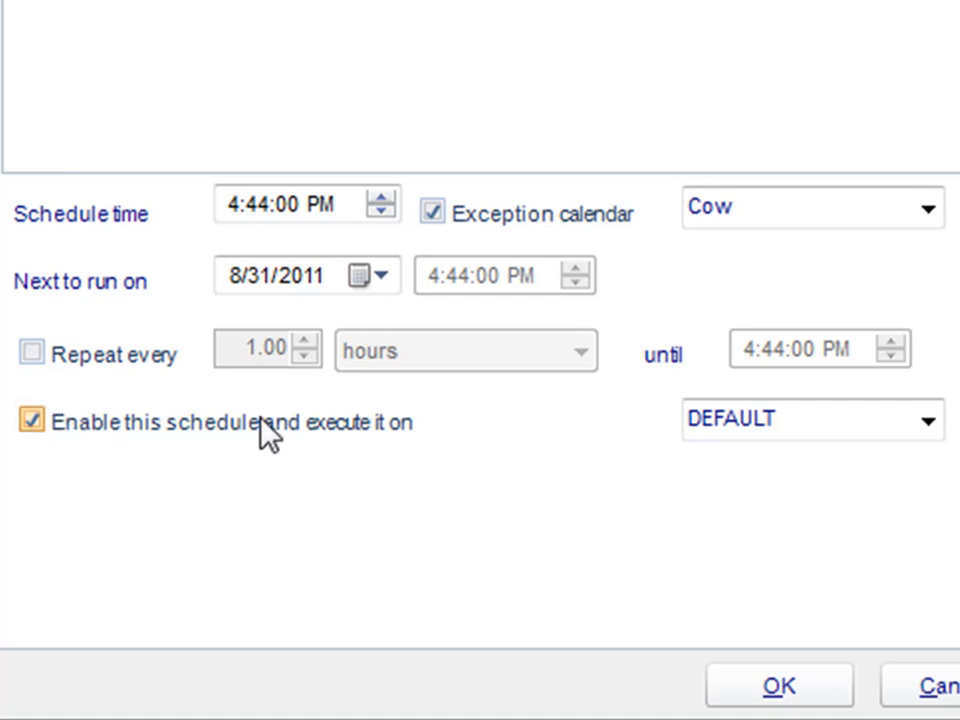
pyautogui.moveTo(160, 450)
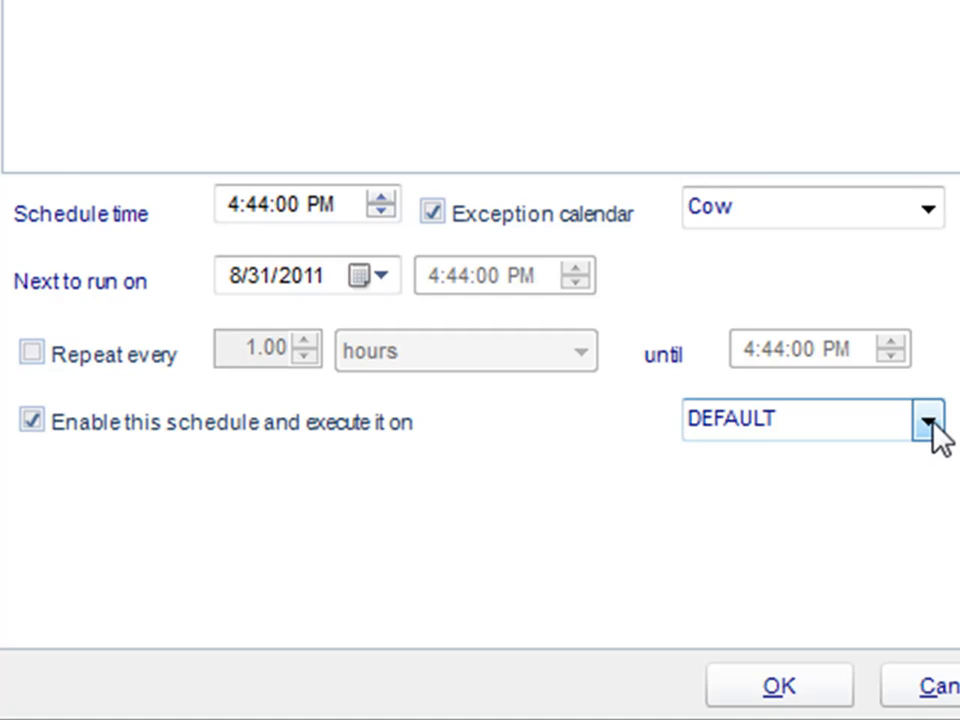
pyautogui.click(928, 420)
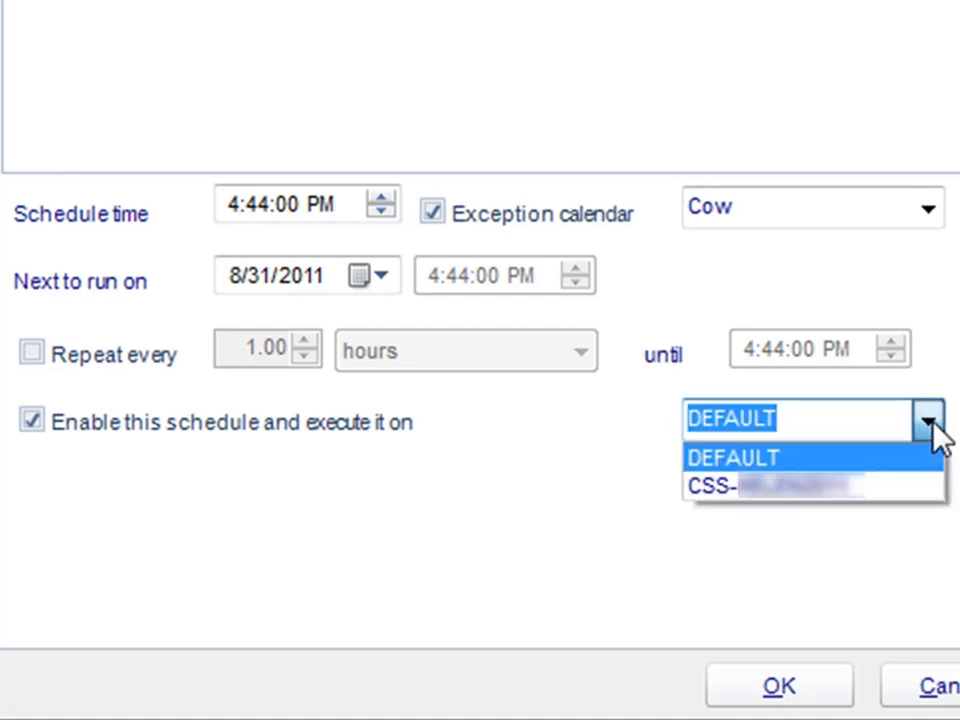
pyautogui.moveTo(770, 488)
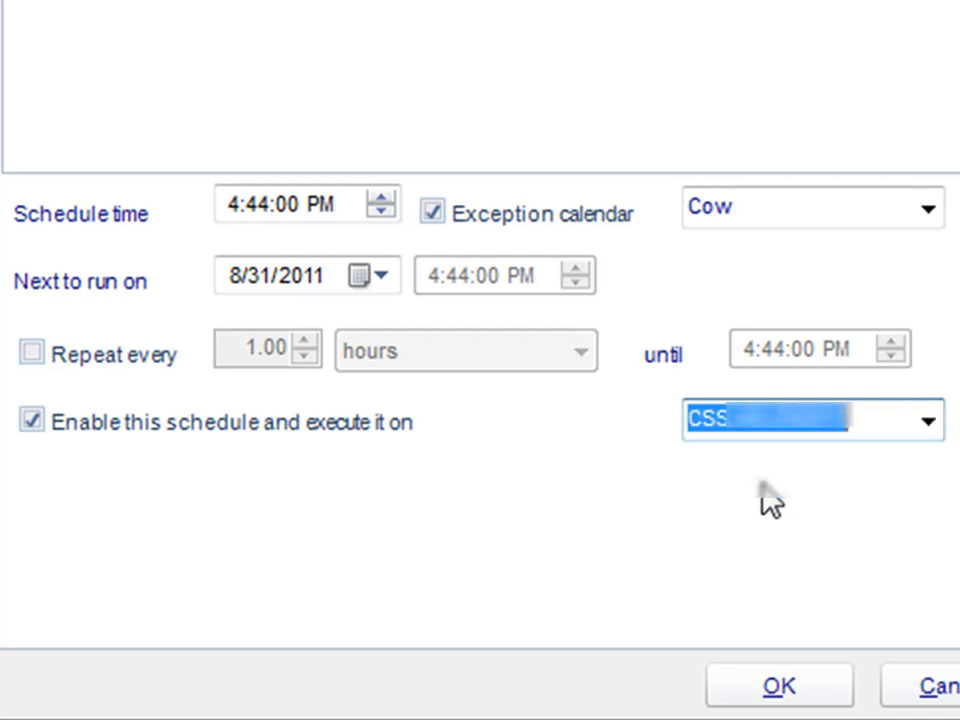
pyautogui.moveTo(764, 546)
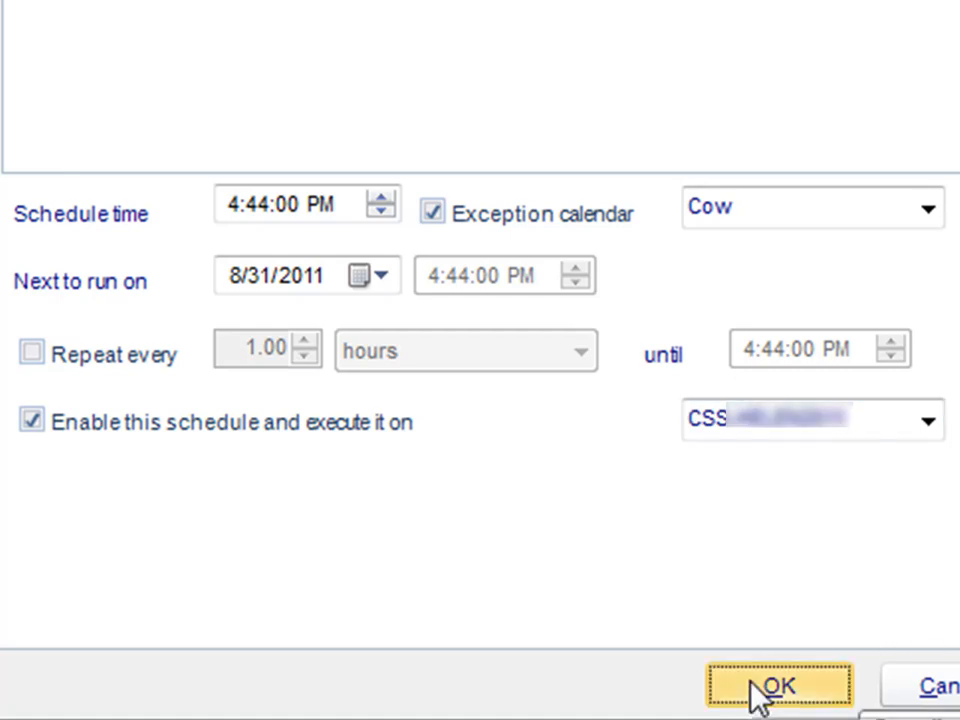
# Save samplerpt with the remote collaborator as its execution machine via OK.
pyautogui.click(780, 684)
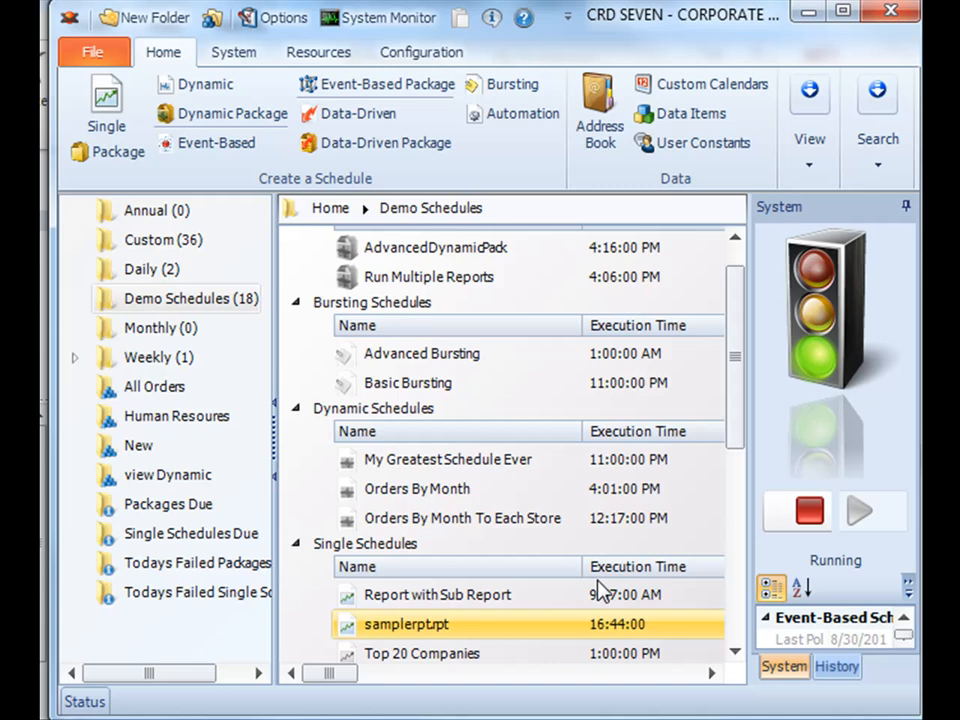
pyautogui.moveTo(740, 544)
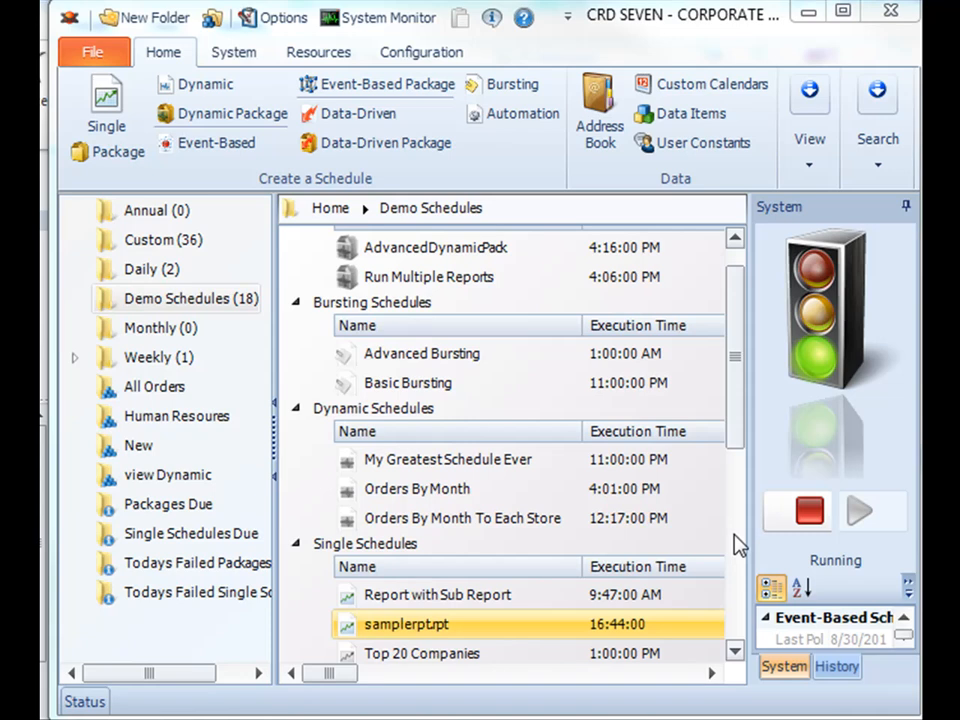
pyautogui.moveTo(598, 590)
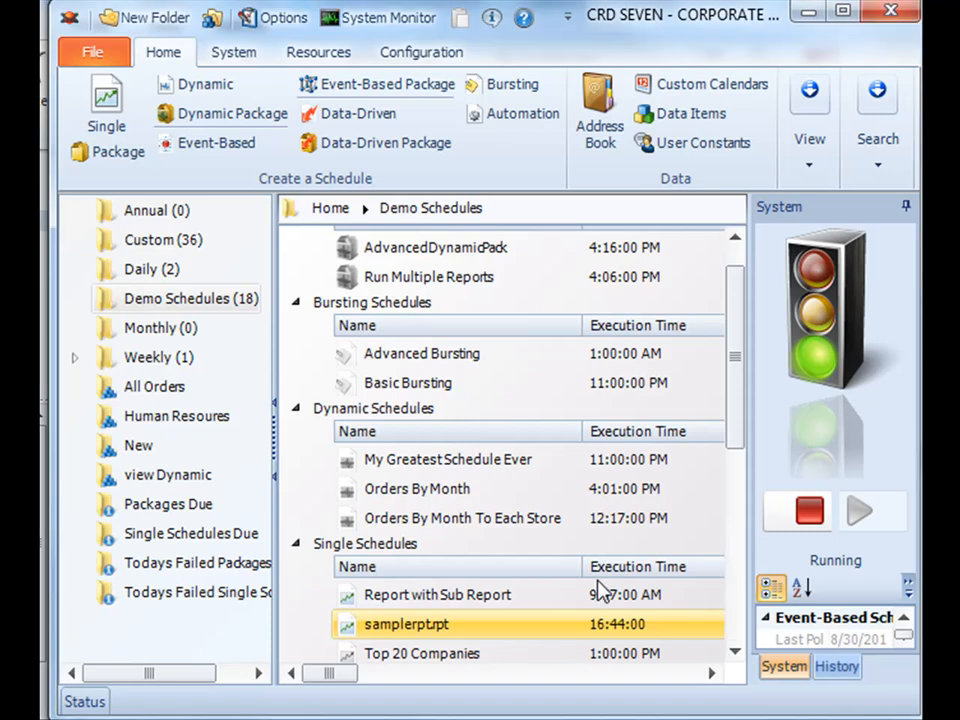